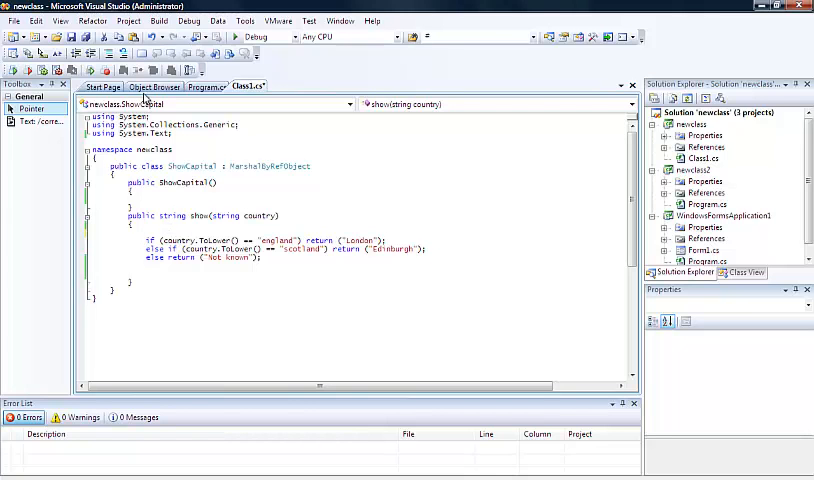
Step: Add Console.WriteLine("Country is: " + country); at the top of the show method
text(Console.WriteLine("Country is:)
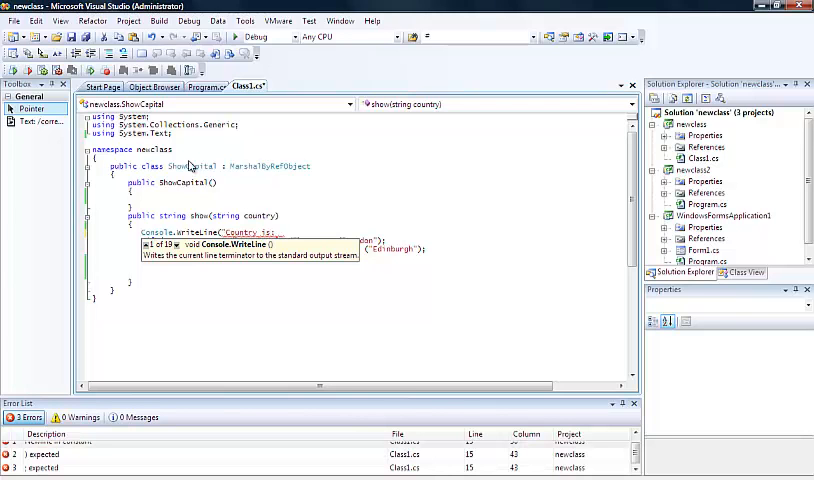
text(+country);)
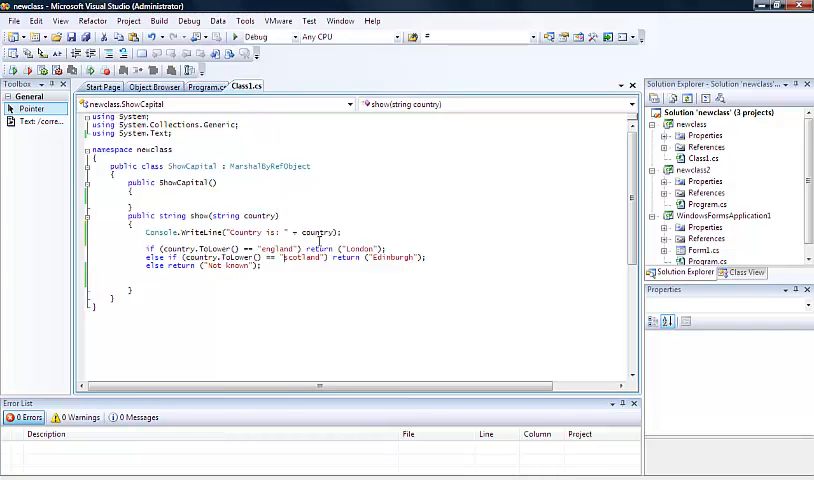
mouse_move(234, 37)
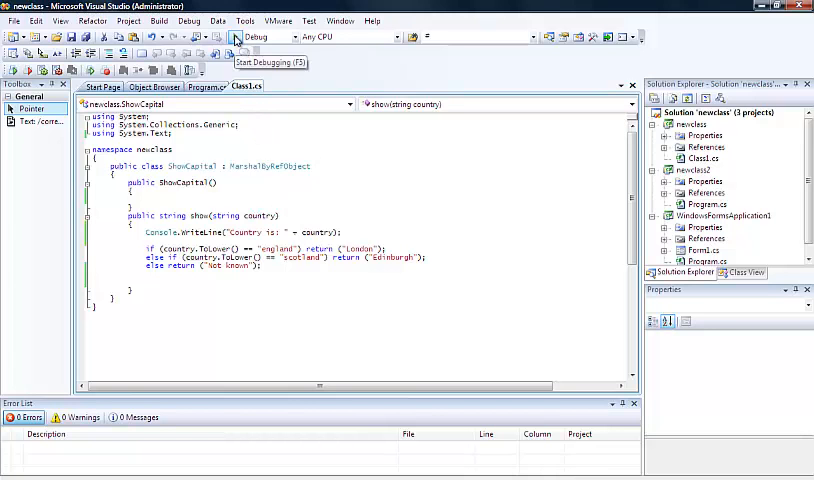
click(235, 37)
text(Engl)
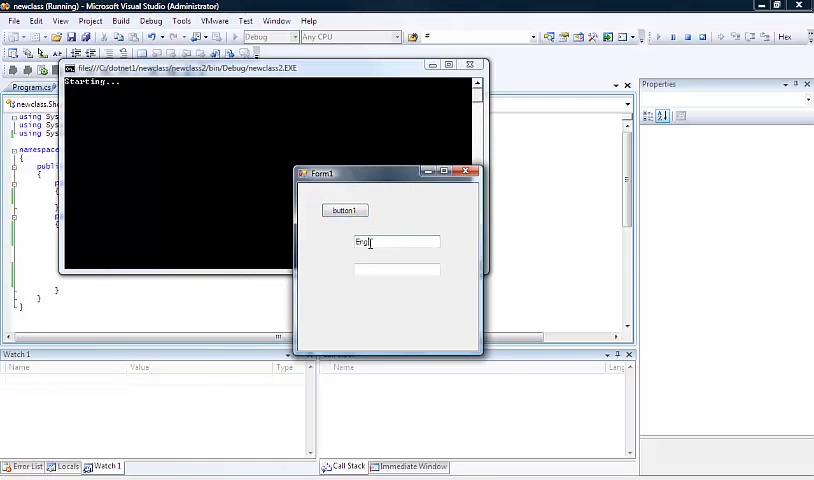
click(344, 210)
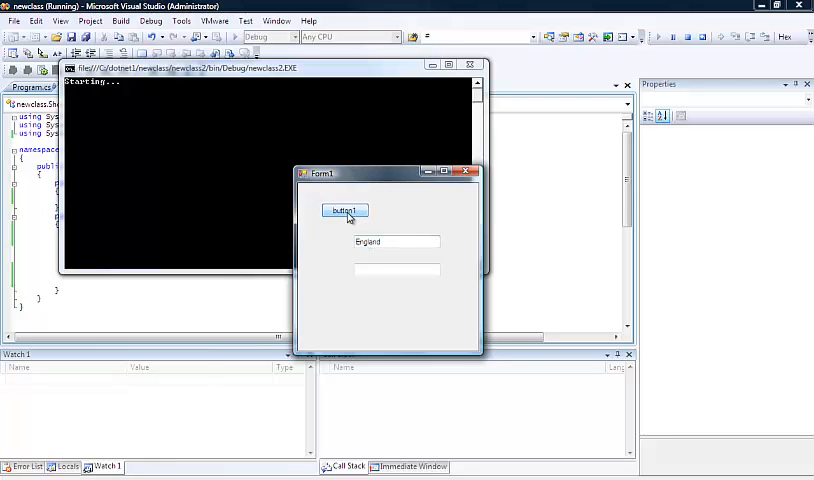
click(345, 210)
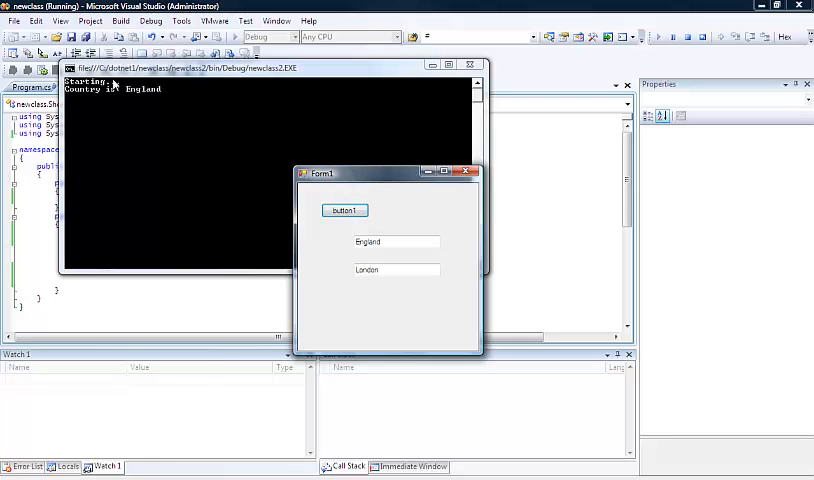
click(270, 75)
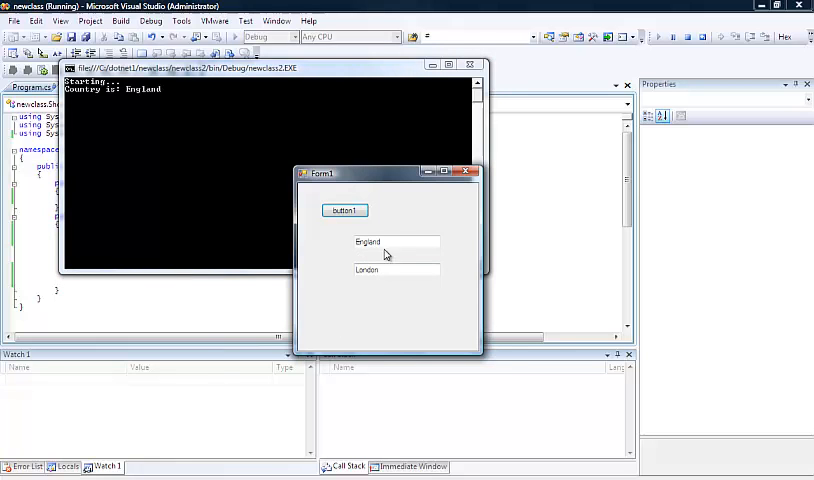
text(Scotland)
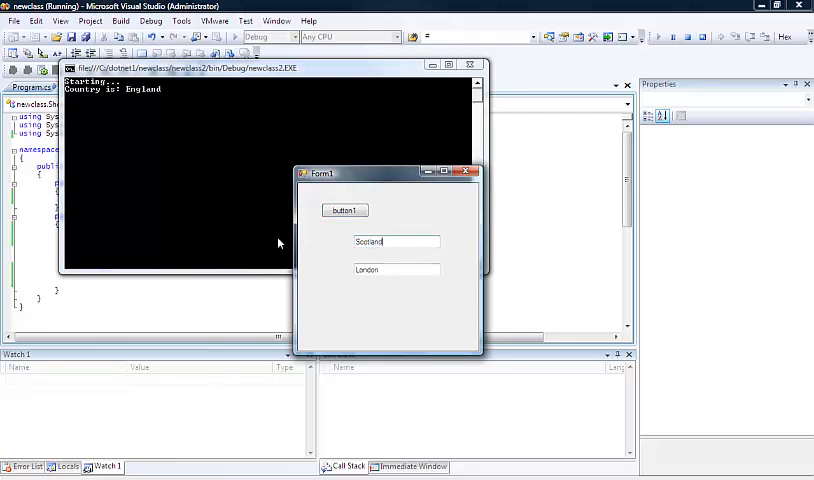
click(344, 210)
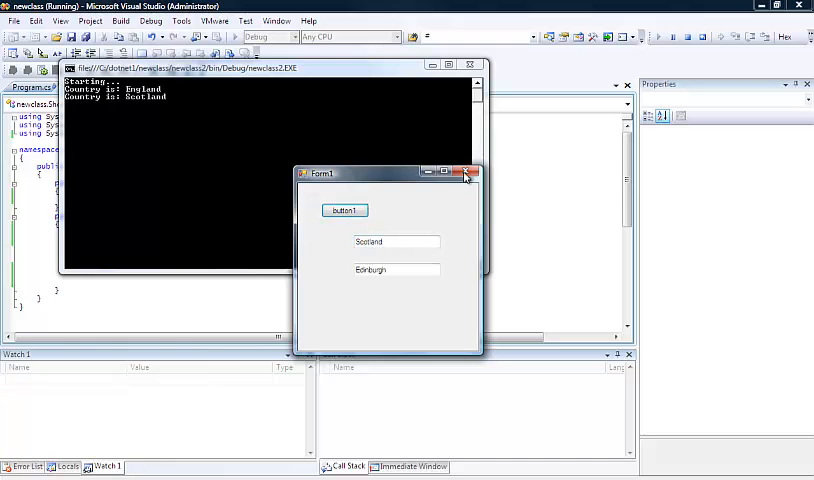
click(470, 172)
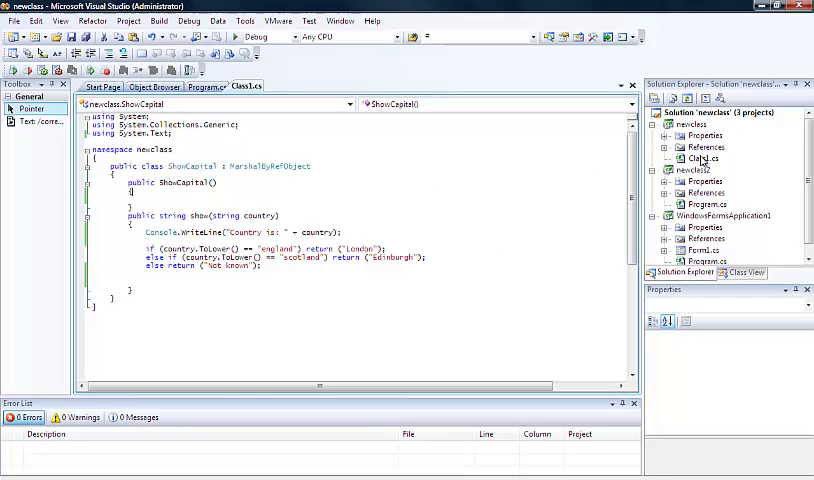
Step: Set the form button's text to 'Get Country' and add a 'Country:' label beside the first text box
click(702, 147)
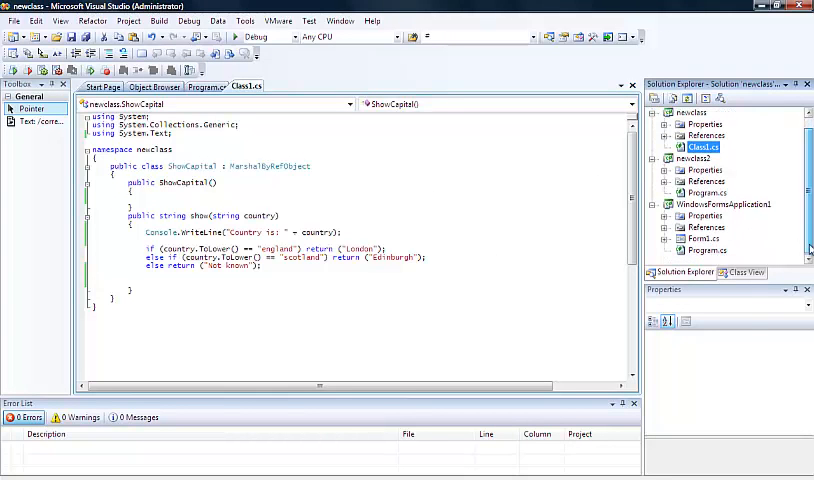
click(703, 239)
text(Get C)
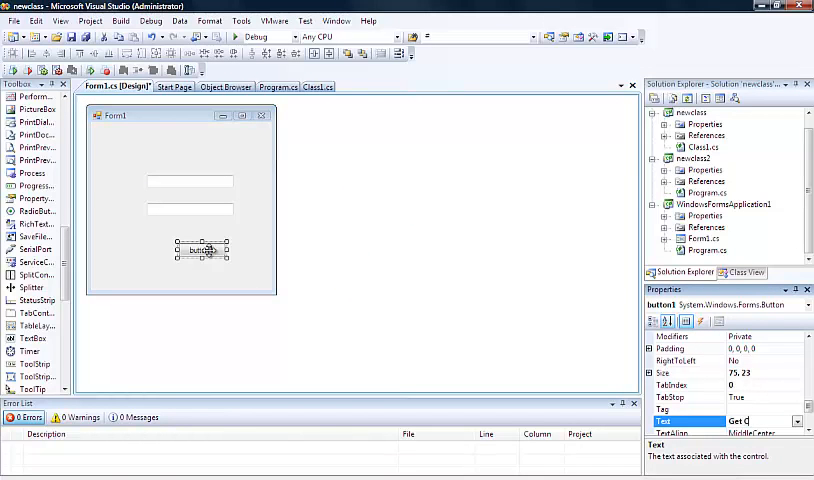
text(ountry)
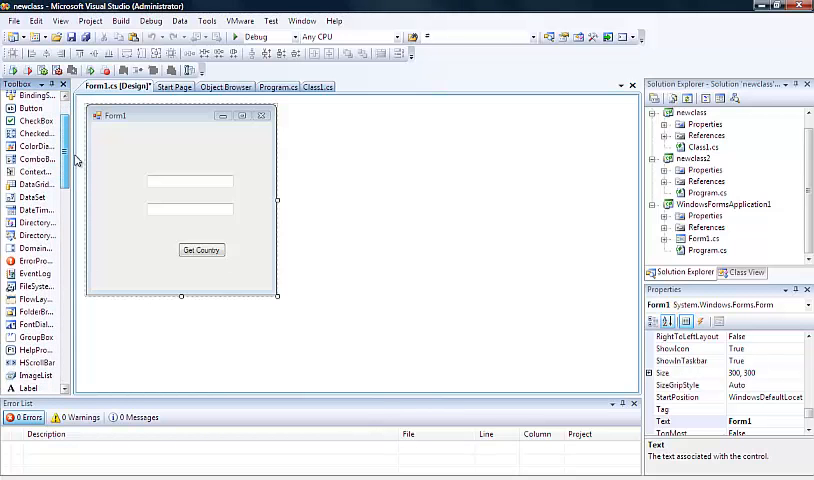
scroll(down, 3)
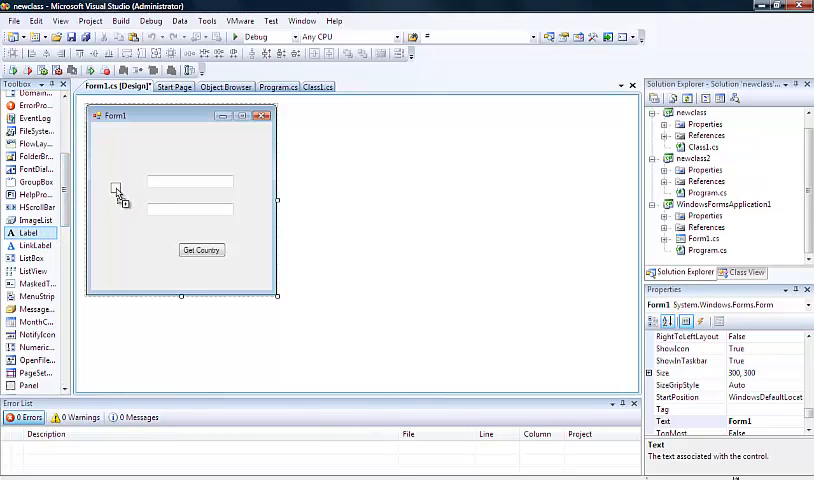
click(112, 180)
text(Country:)
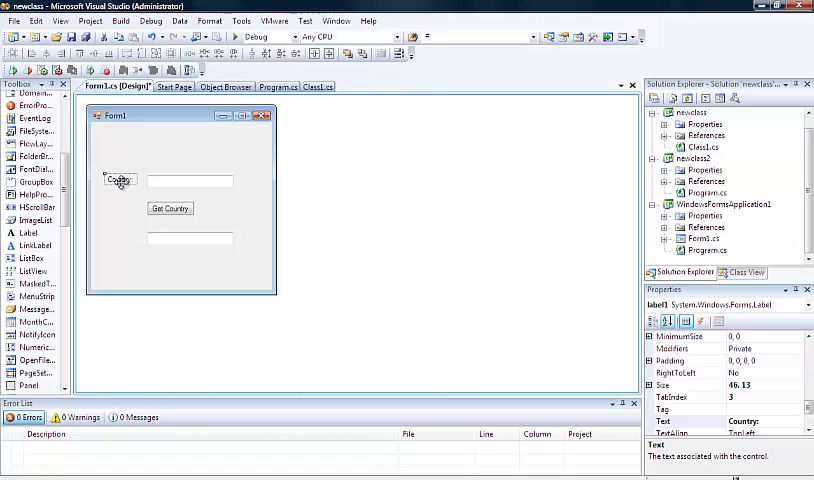
Step: Rename button1 to 'Get Capital City' and add a 'Capital:' label by textBox2
click(170, 208)
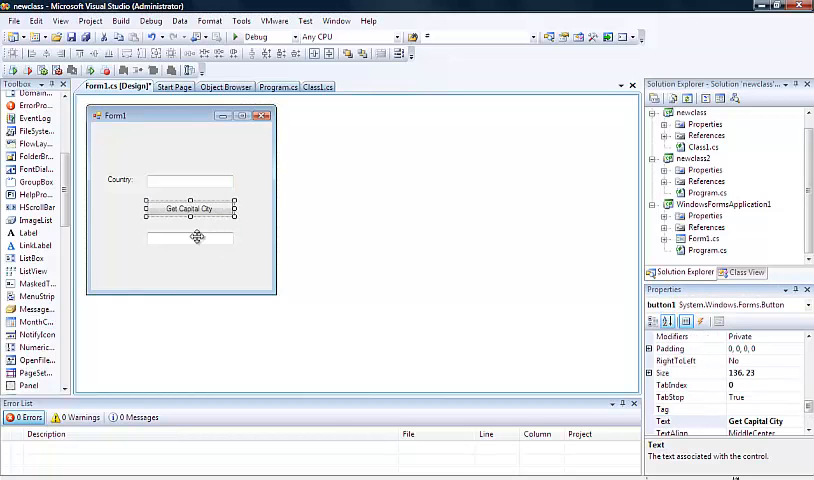
click(118, 180)
text(C)
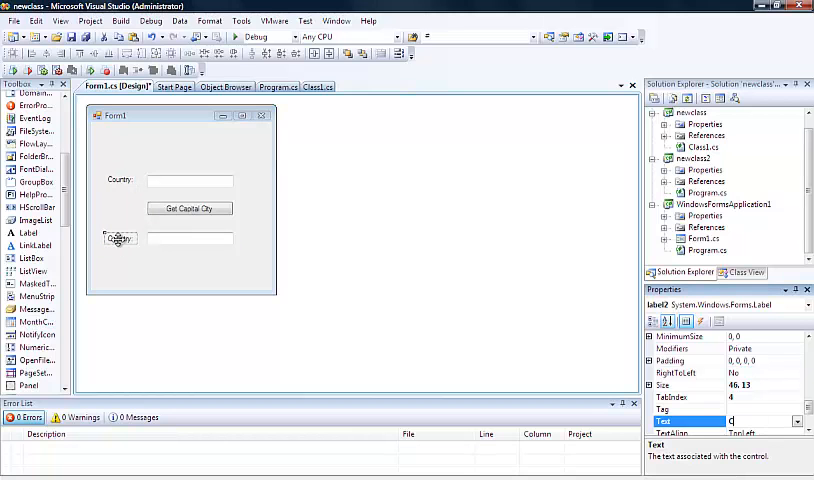
text(apital)
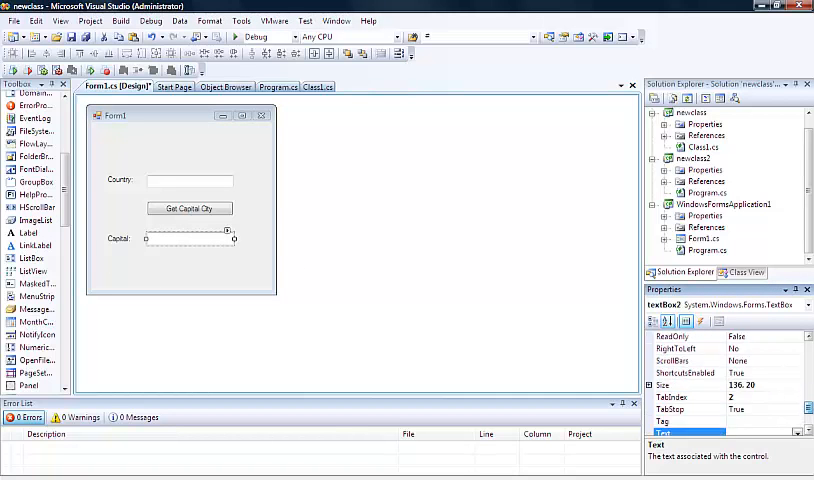
scroll(down, 3)
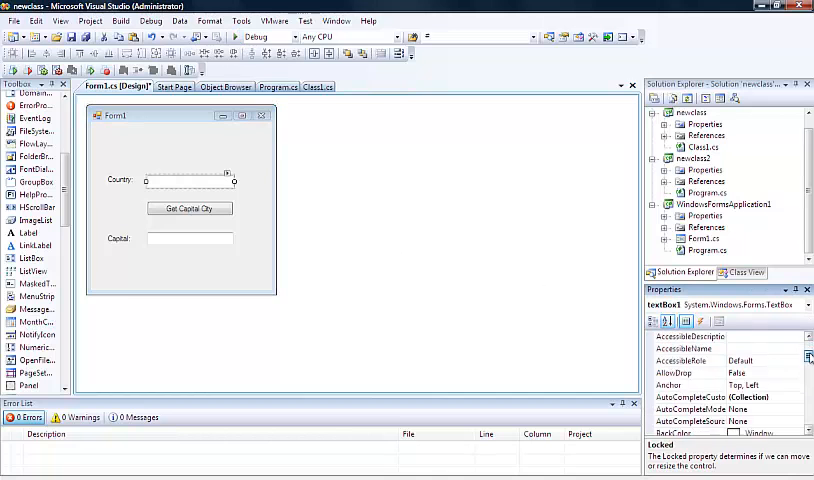
scroll(down, 3)
text(England)
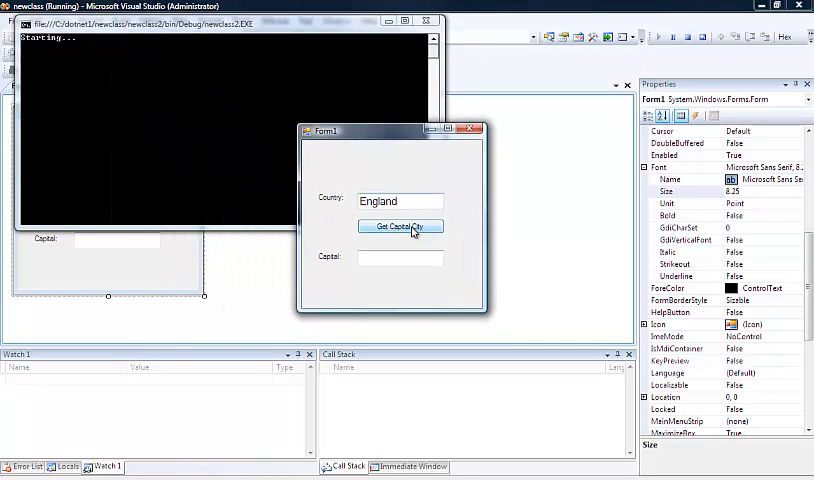
Step: Request England's capital city from the running client form
click(399, 225)
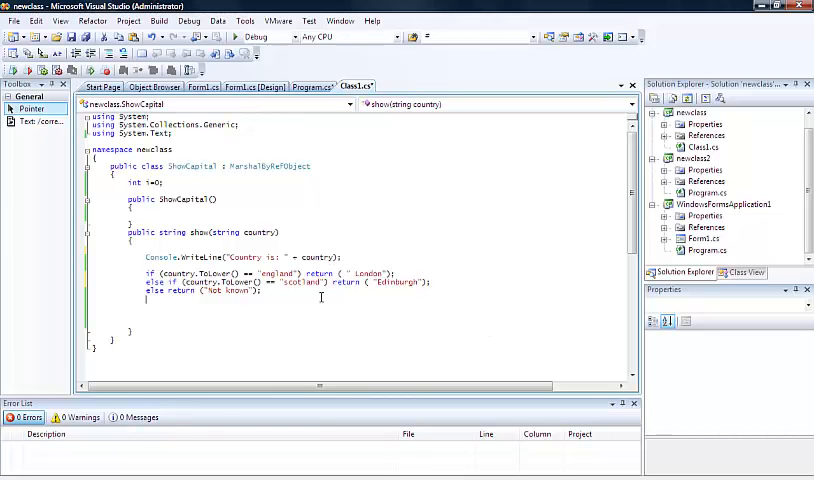
mouse_move(316, 294)
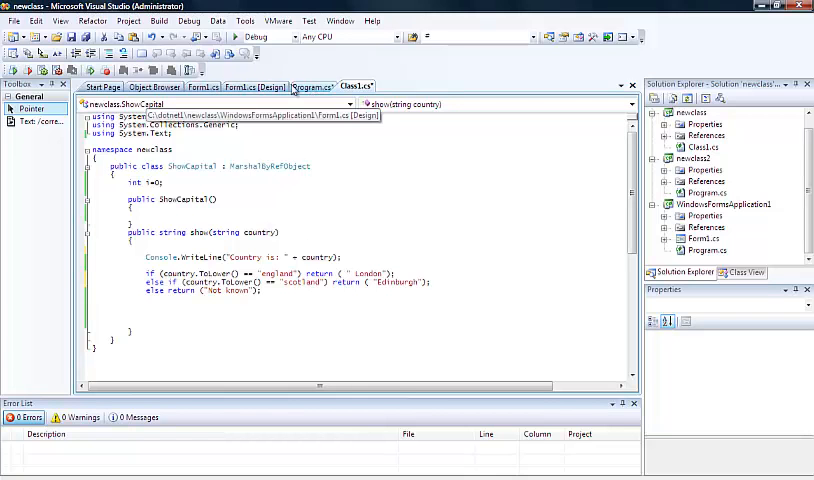
Step: Bring up Class1.cs showing ShowCapital's counter and capital lookup
click(314, 86)
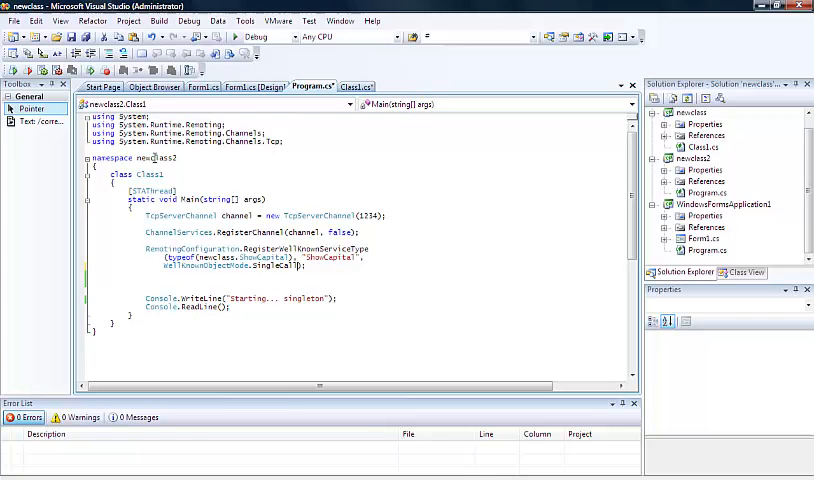
double_click(277, 267)
text())
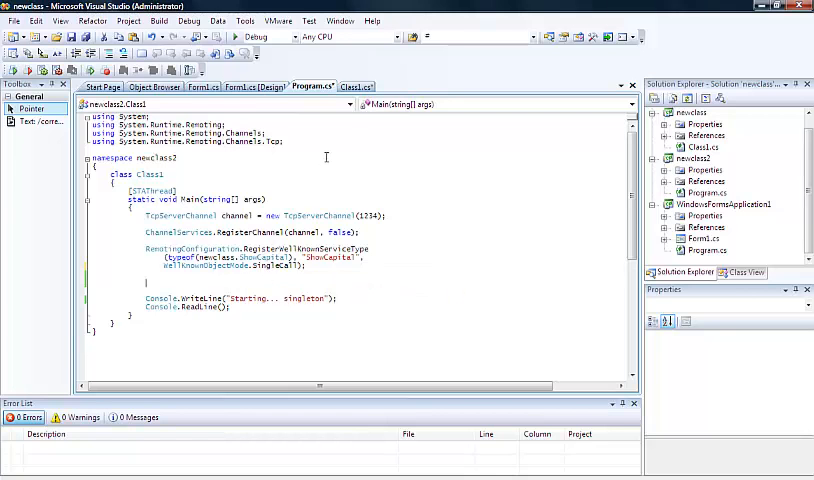
click(355, 86)
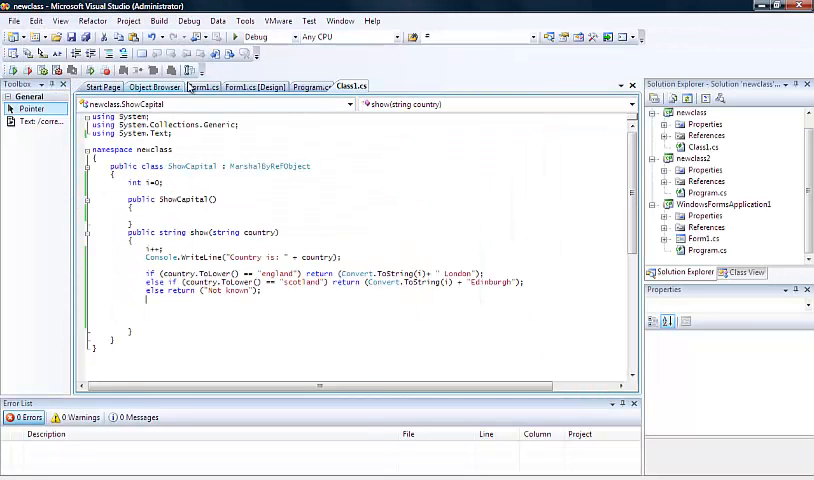
Step: Change the server's startup WriteLine in Program.cs to 'Starting... single call'
click(310, 86)
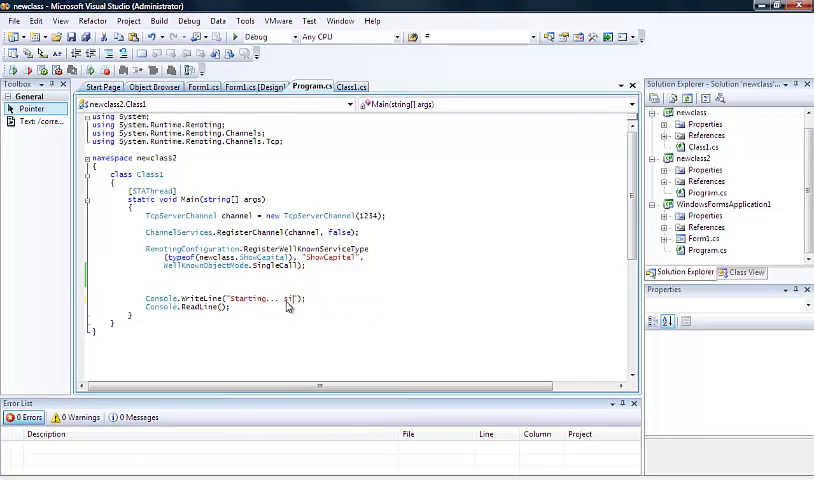
text(ingle call)
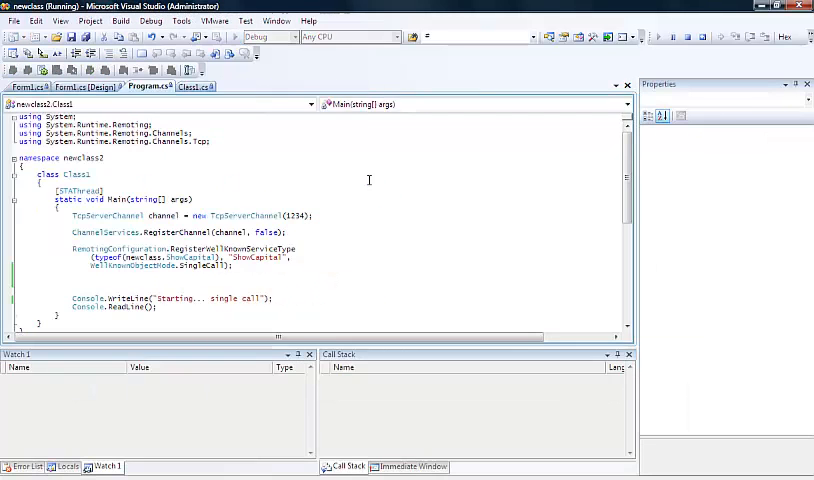
Step: Request the capital for england twice, getting '1 London' each time
click(657, 37)
text(engla)
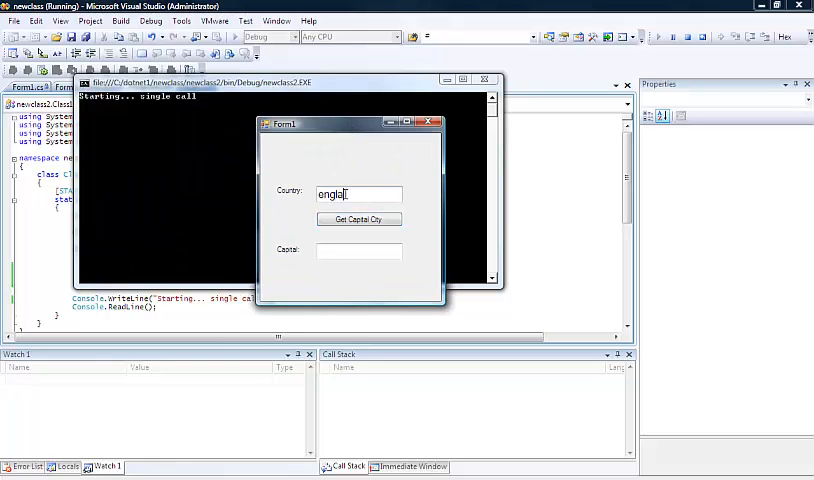
text(nd)
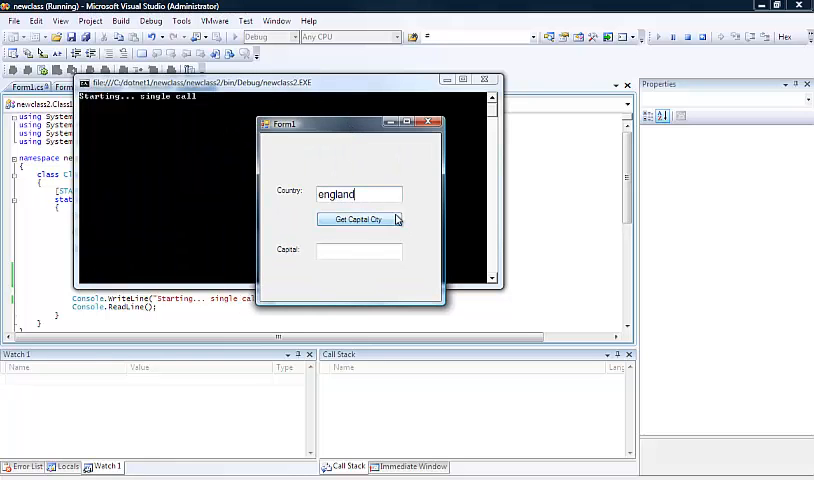
click(357, 219)
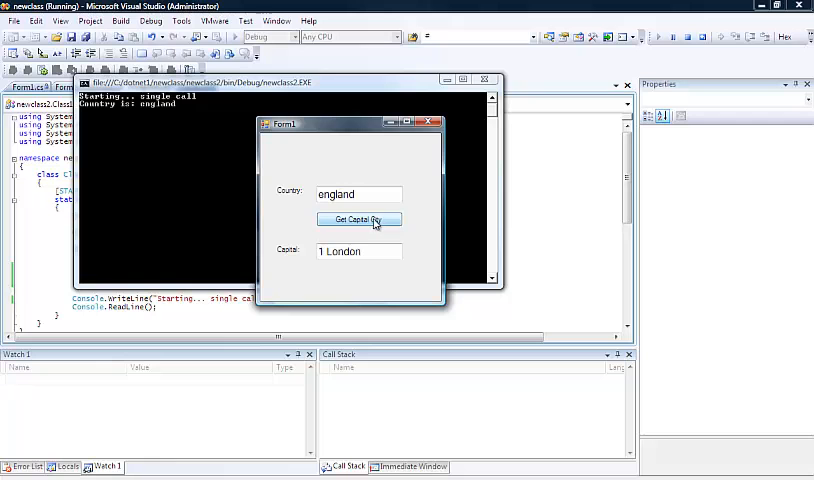
click(359, 220)
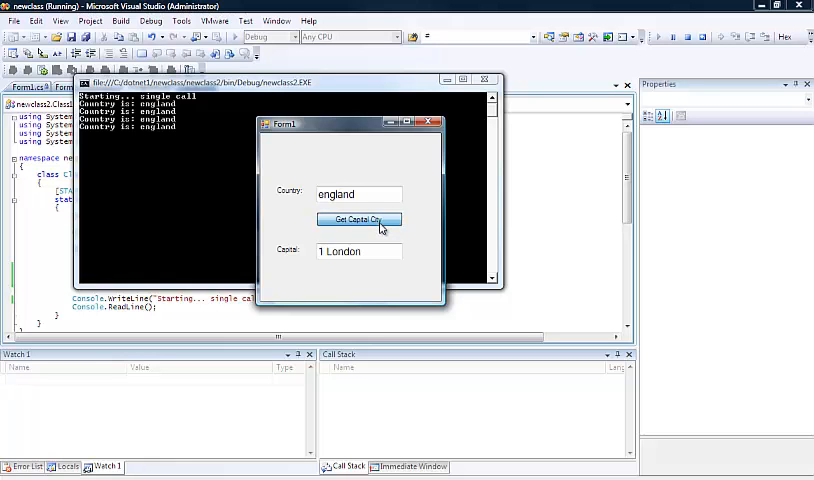
Step: Request the capital for scotland, then close the server console
text(scot)
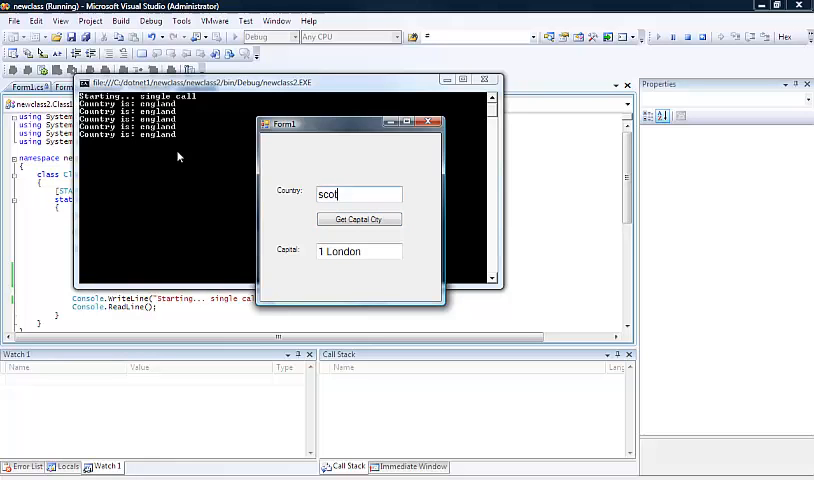
text(land)
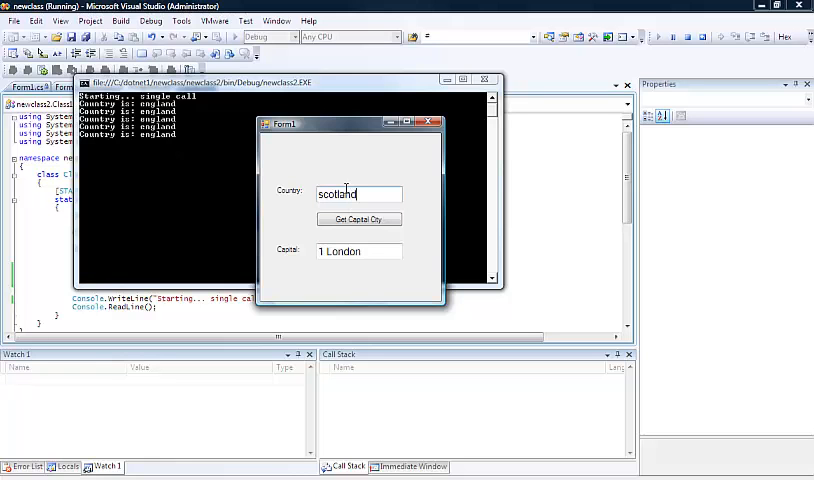
click(358, 219)
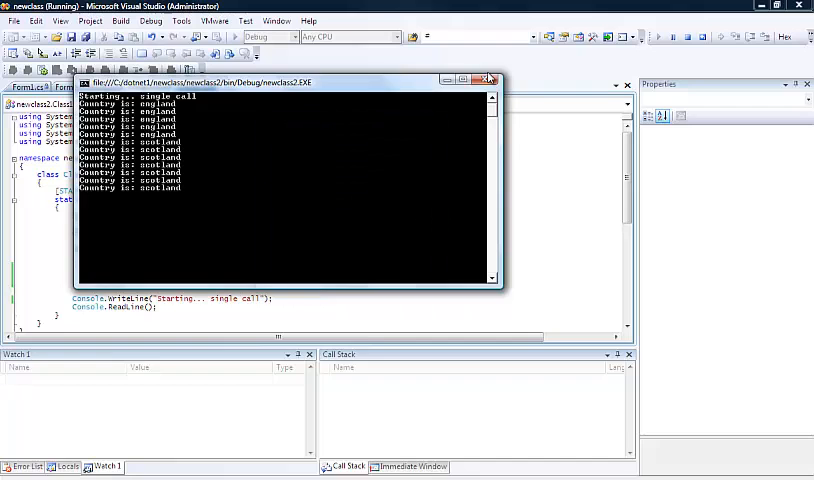
click(488, 79)
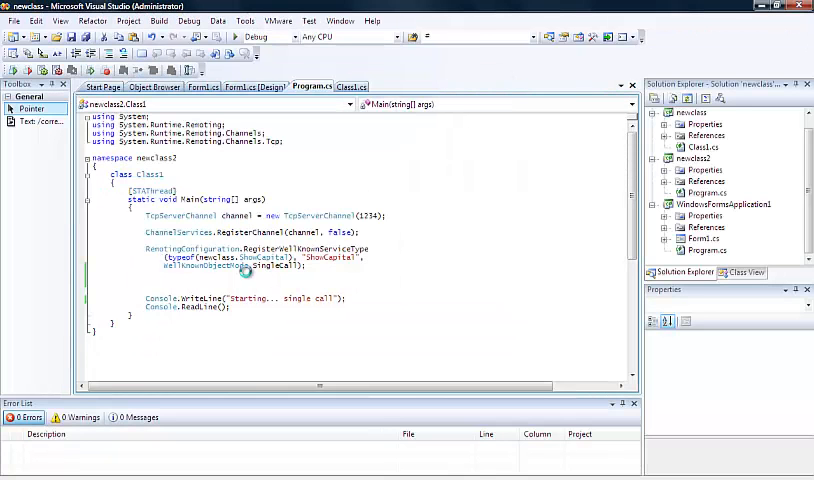
mouse_move(283, 91)
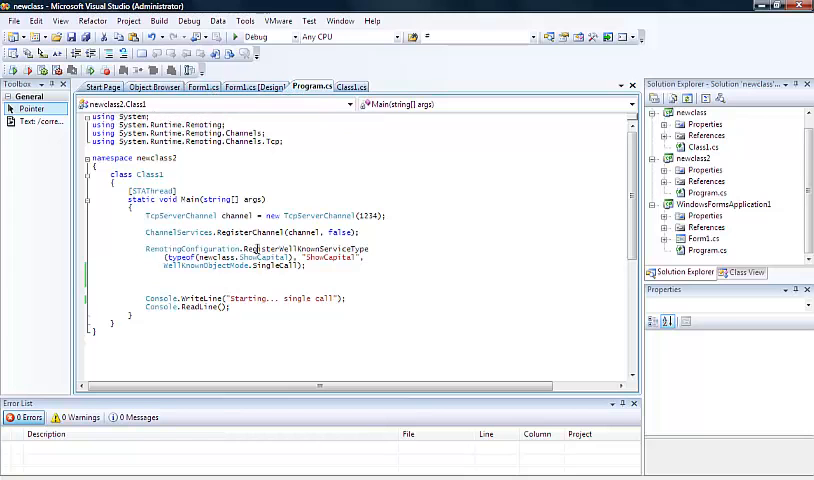
Step: Replace SingleCall with WellKnownObjectMode.Singleton in the registration and rerun the solution
double_click(278, 267)
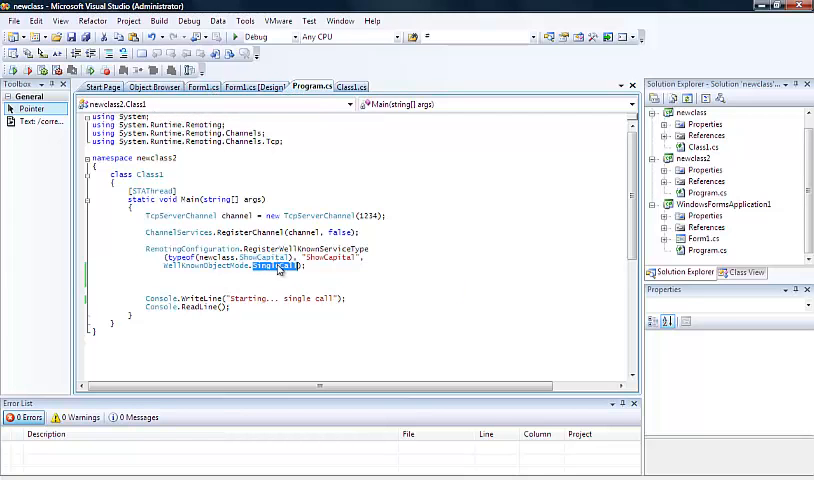
text(.)
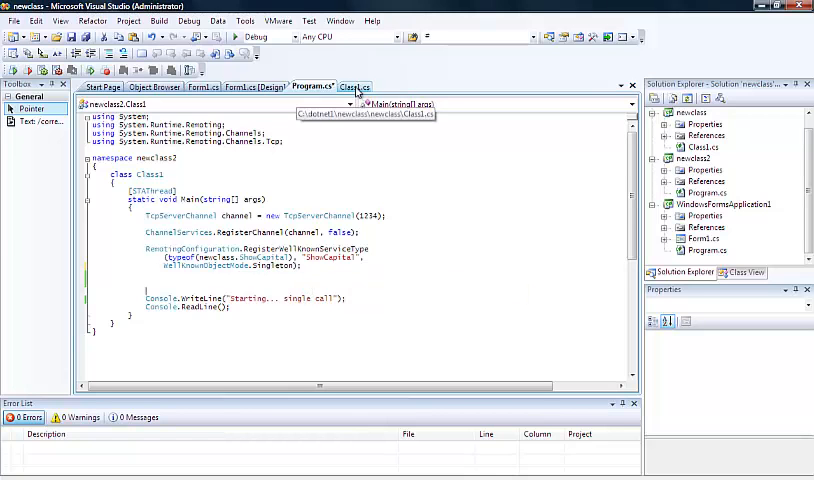
click(354, 86)
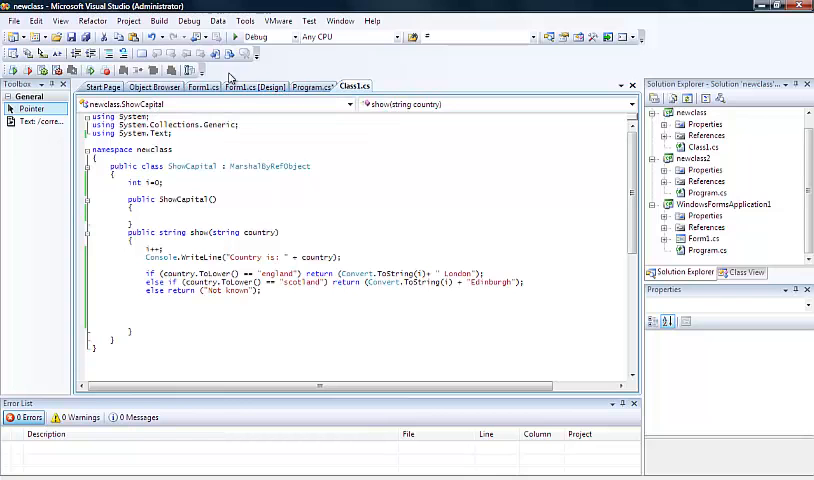
click(158, 20)
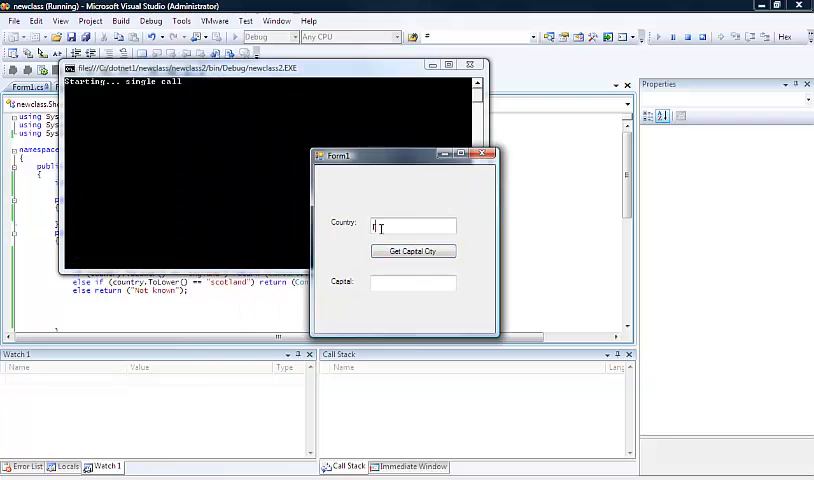
Step: Request England's capital three times, watching the Singleton counter climb
text(england)
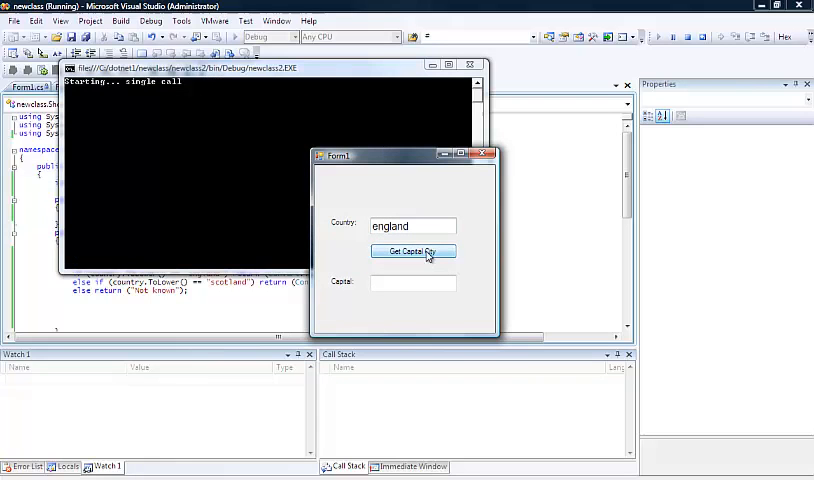
click(412, 251)
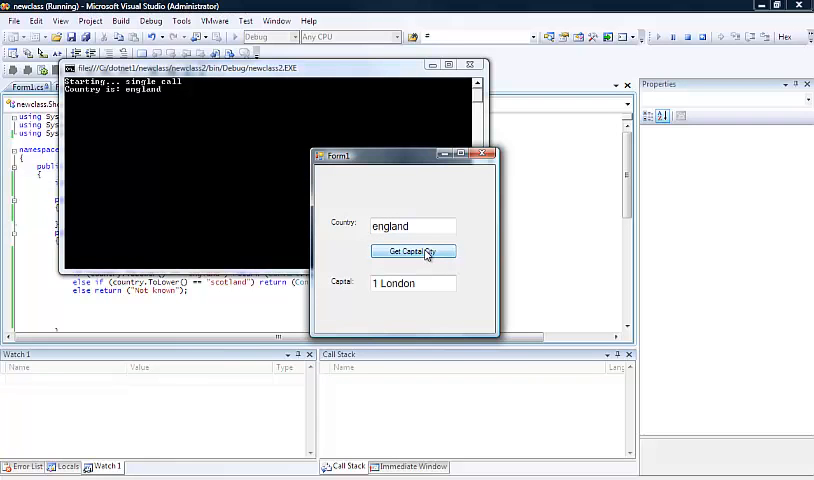
click(412, 251)
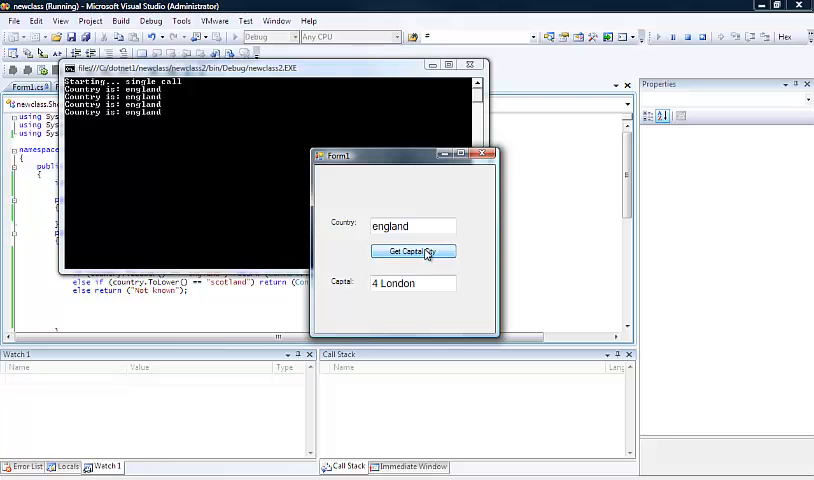
click(412, 251)
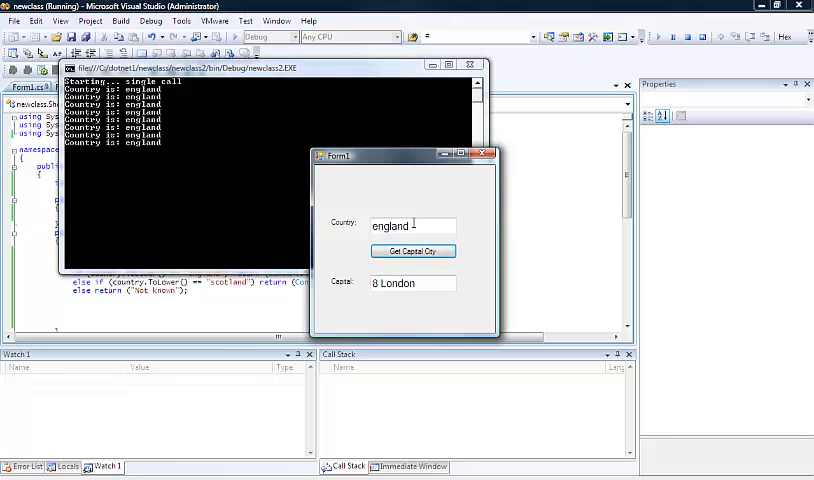
Step: Request the capital for scotland twice, getting 12Edinburgh
text(scotland)
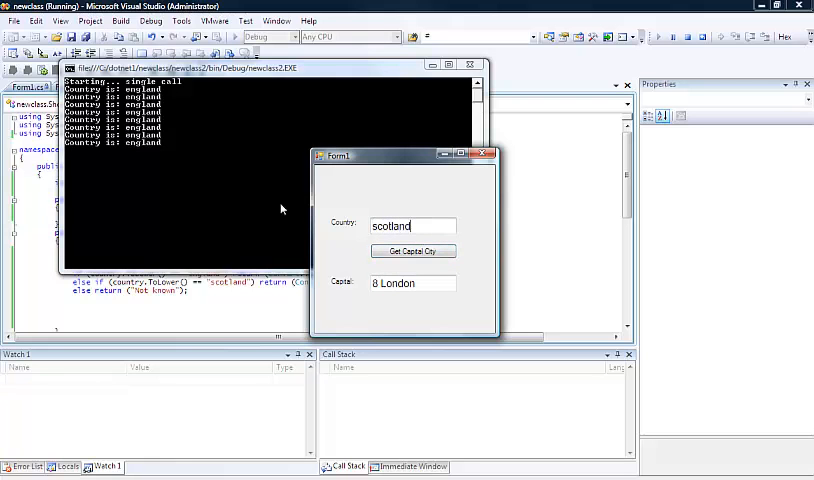
click(413, 251)
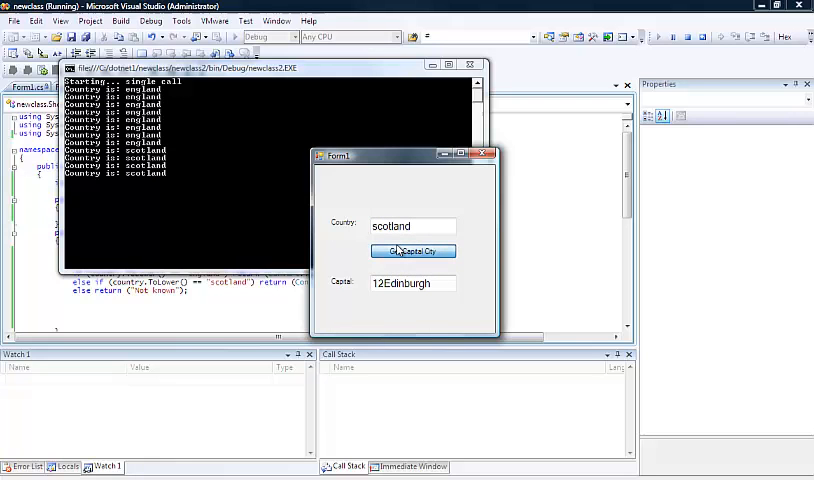
click(412, 251)
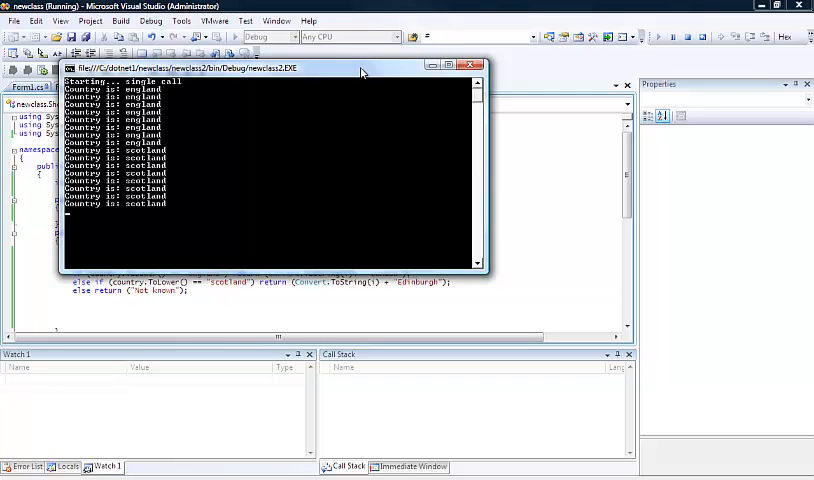
mouse_move(392, 29)
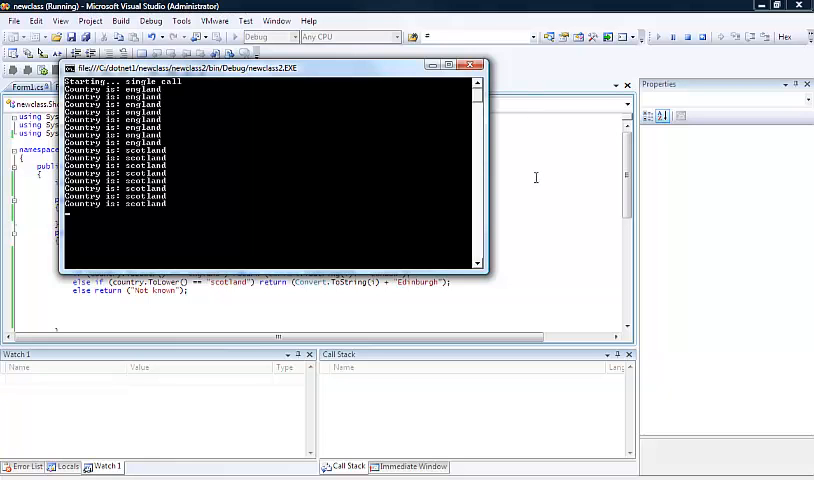
Step: Close the server console window to end debugging
click(471, 64)
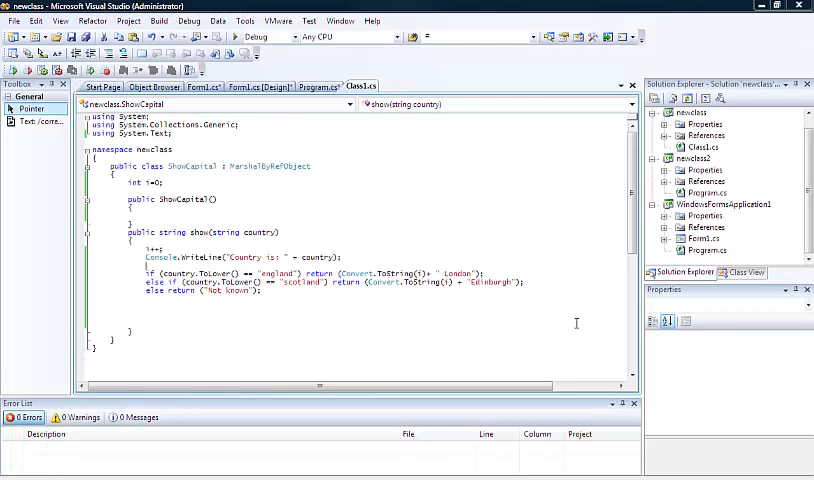
mouse_move(503, 304)
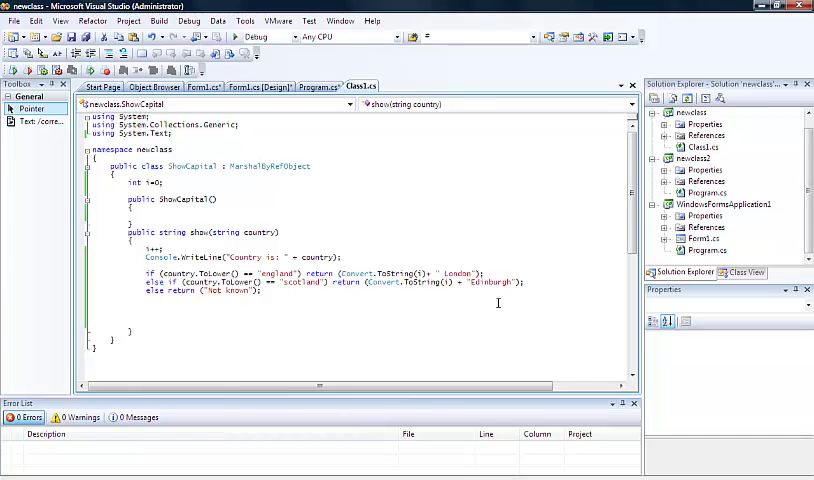
mouse_move(405, 272)
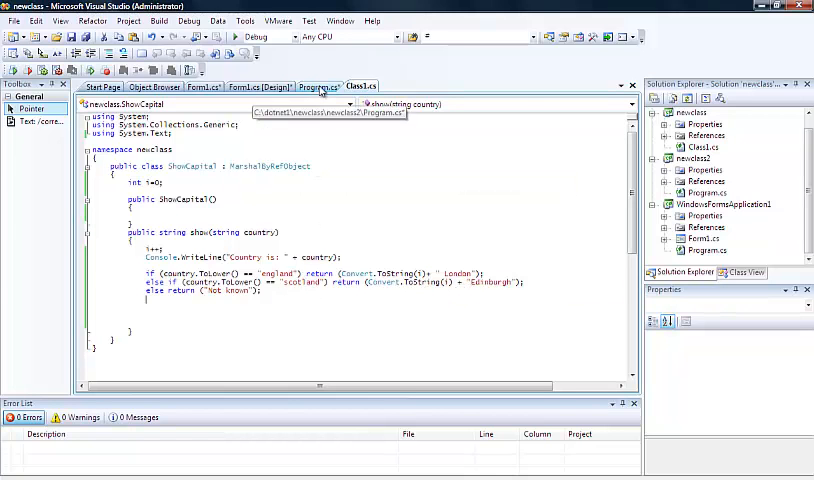
Step: In the server's Program.cs, replace the TcpServerChannel line with an HttpServerChannel on port 1234
click(314, 86)
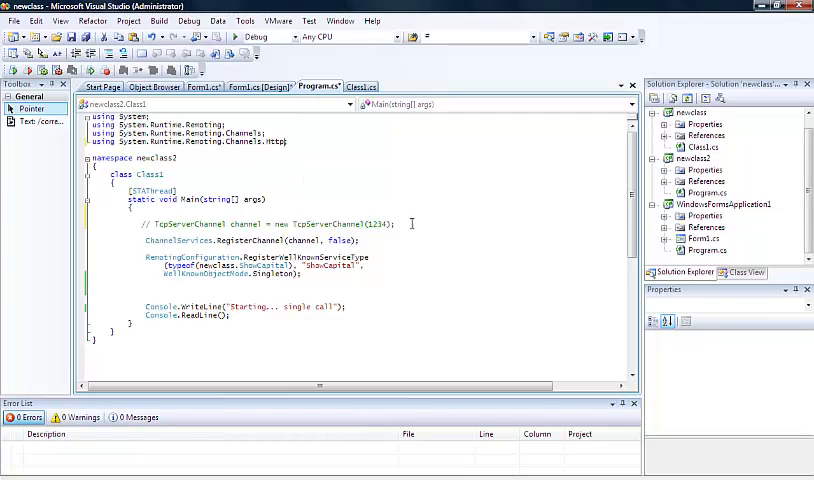
drag(152, 223, 396, 223)
text(HttpServerChannel channel = new HttpServerChannel()
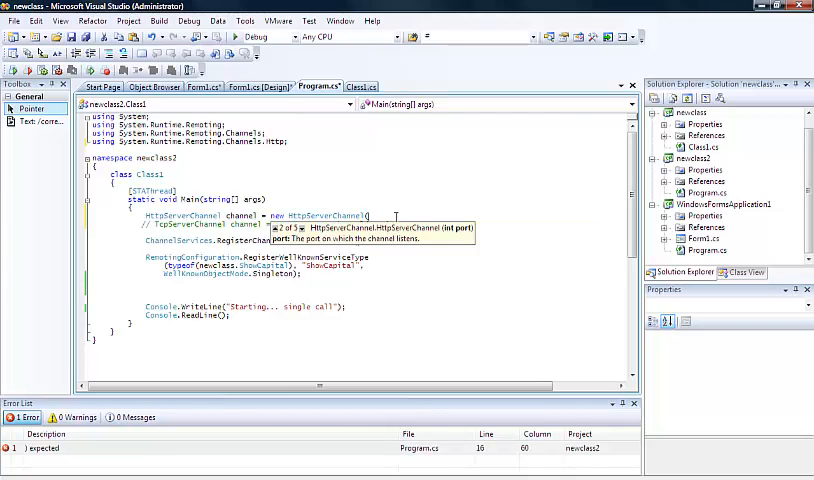
text(12)
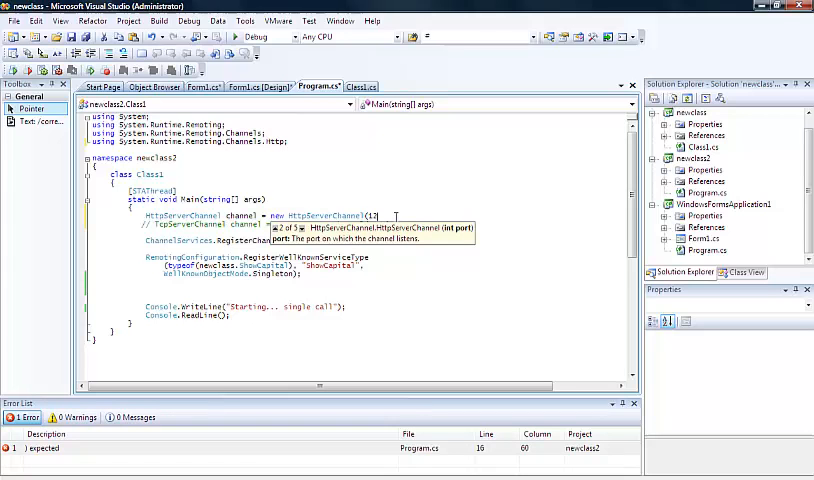
text(34)
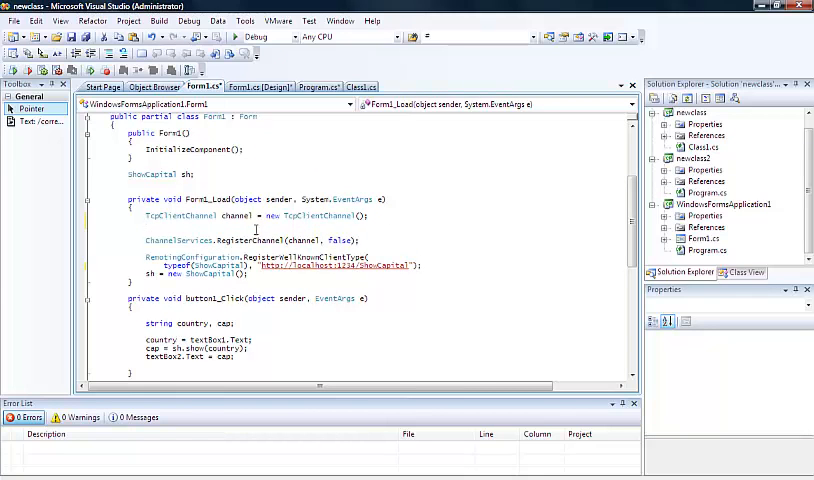
Step: Switch Form1.cs to HttpClientChannel with the Channels.Http using directive, then run the client
triple_click(255, 216)
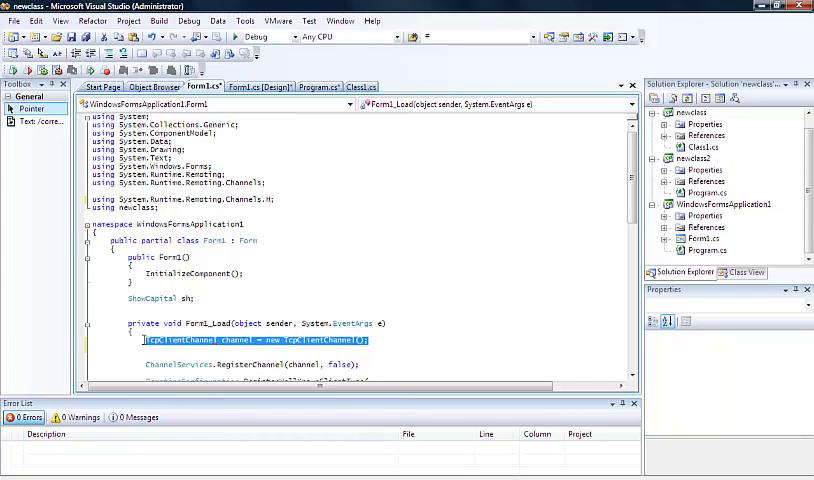
click(160, 339)
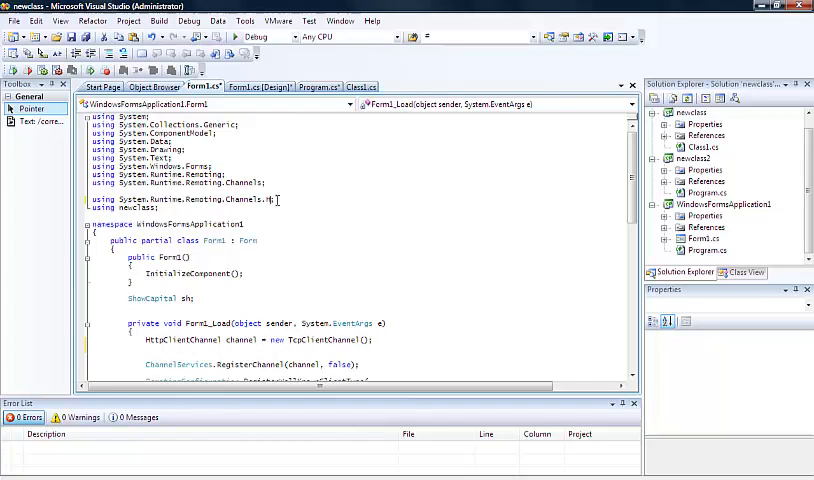
text(Http)
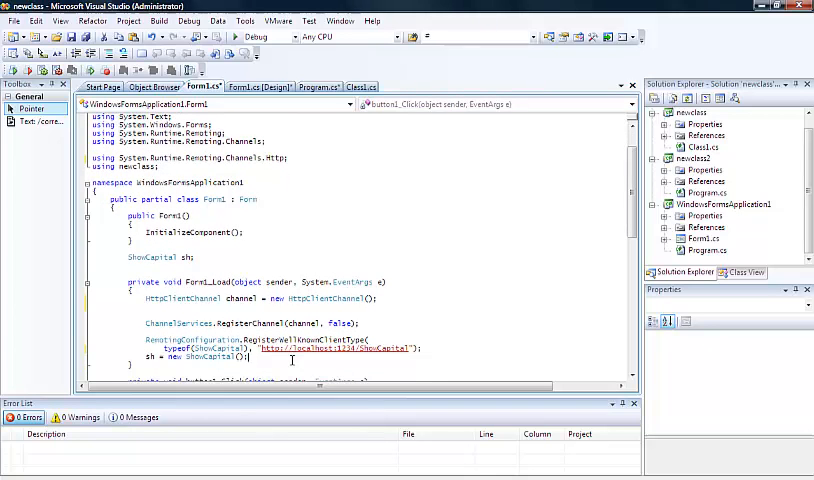
click(159, 20)
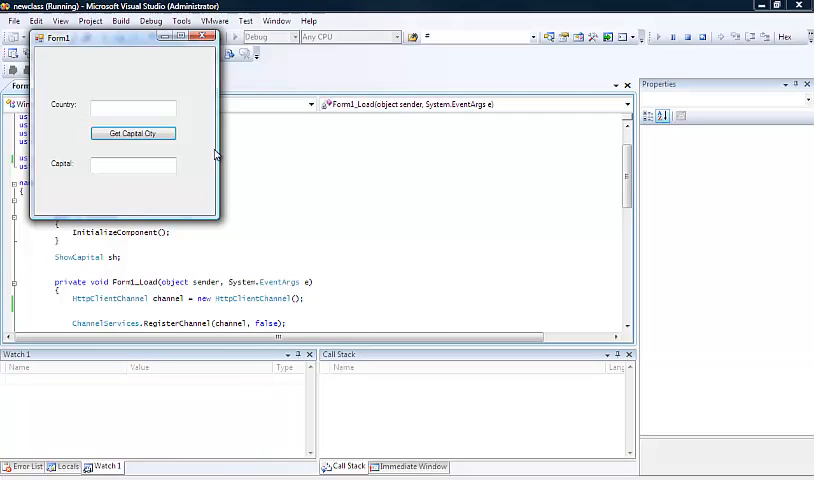
Step: Request the capital for 'england' repeatedly, getting London with a rising count, then close Form1
text(eng)
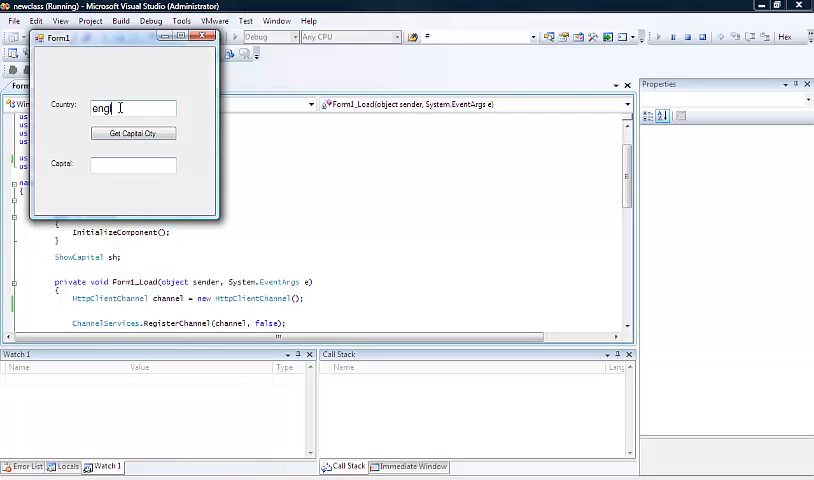
text(land)
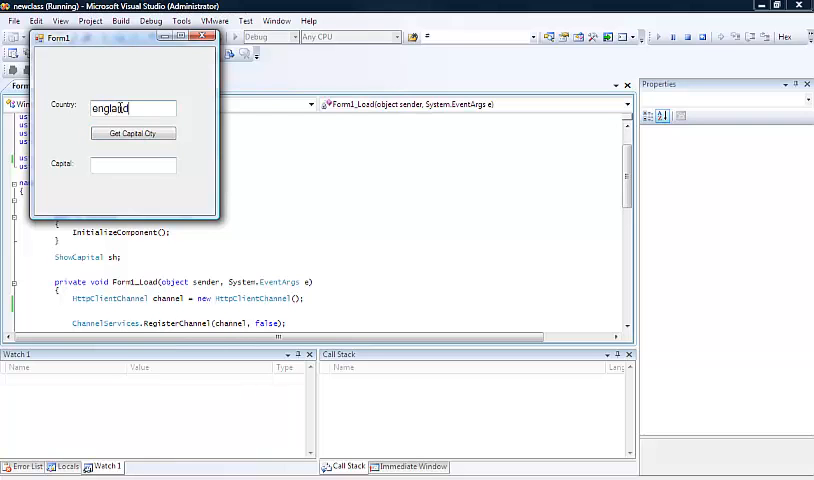
click(133, 133)
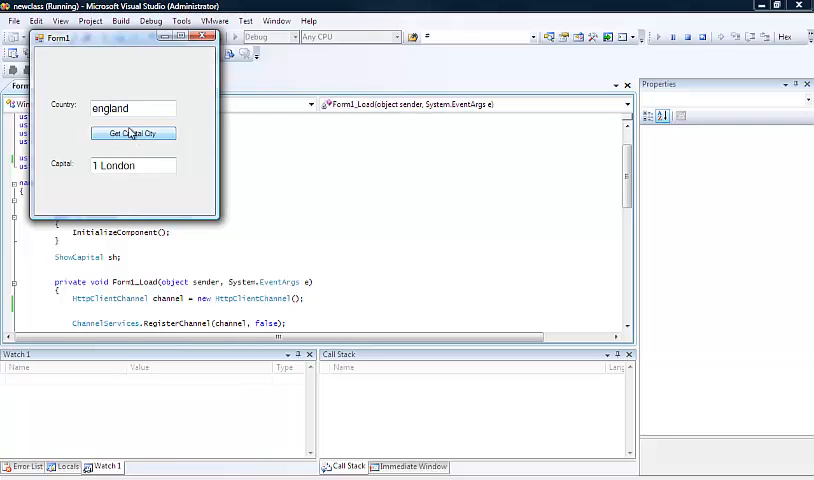
click(132, 133)
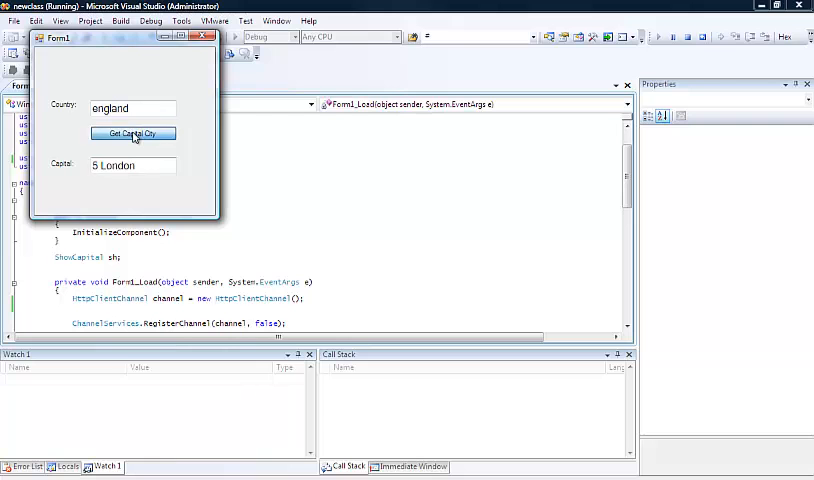
click(132, 133)
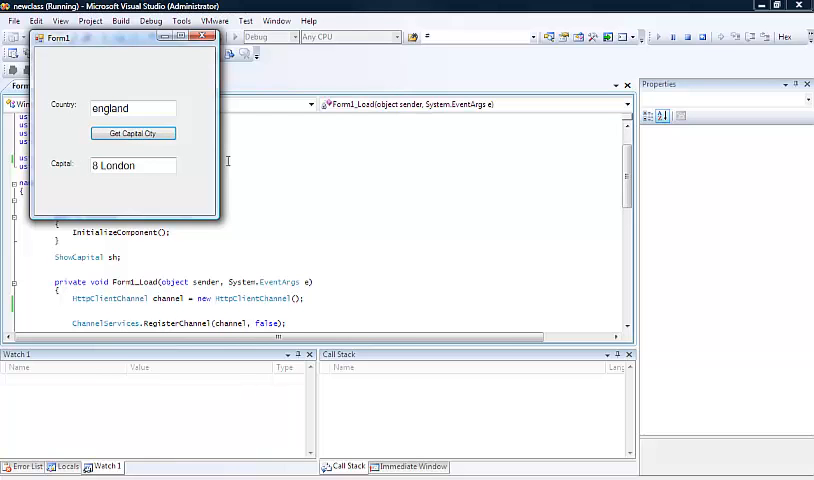
mouse_move(412, 157)
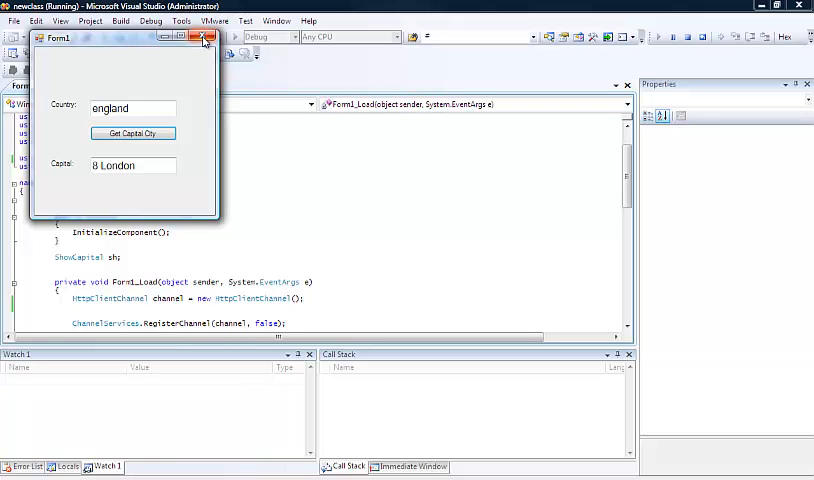
mouse_move(205, 37)
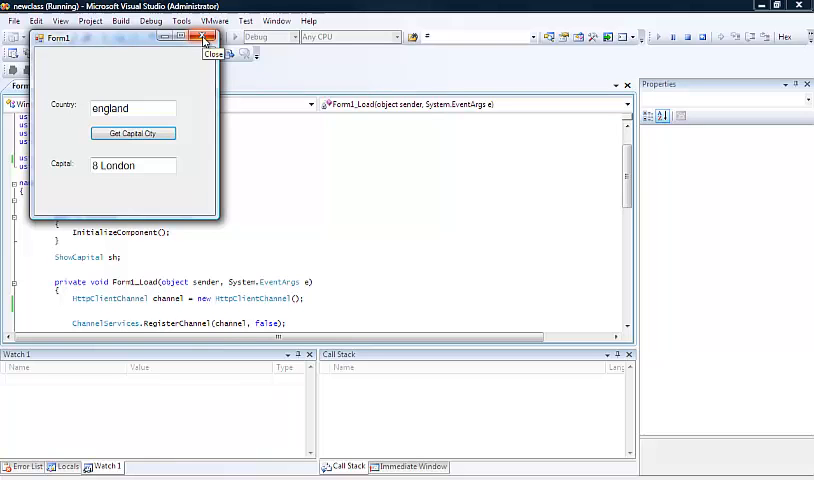
mouse_move(203, 37)
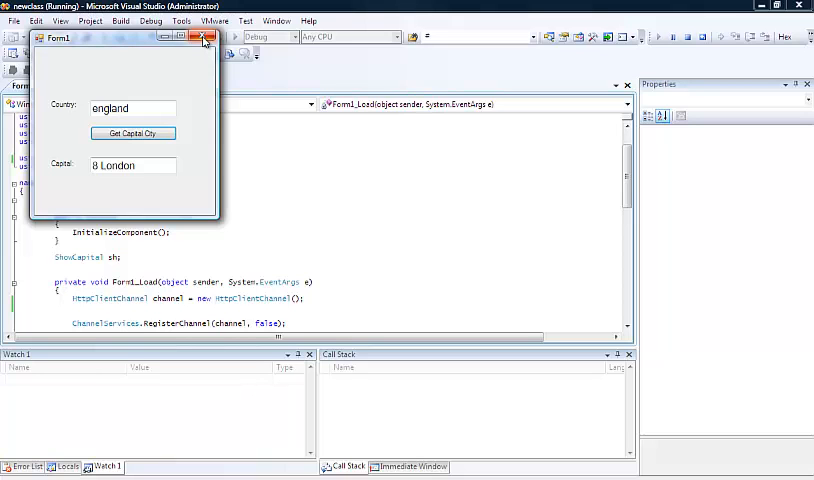
click(202, 37)
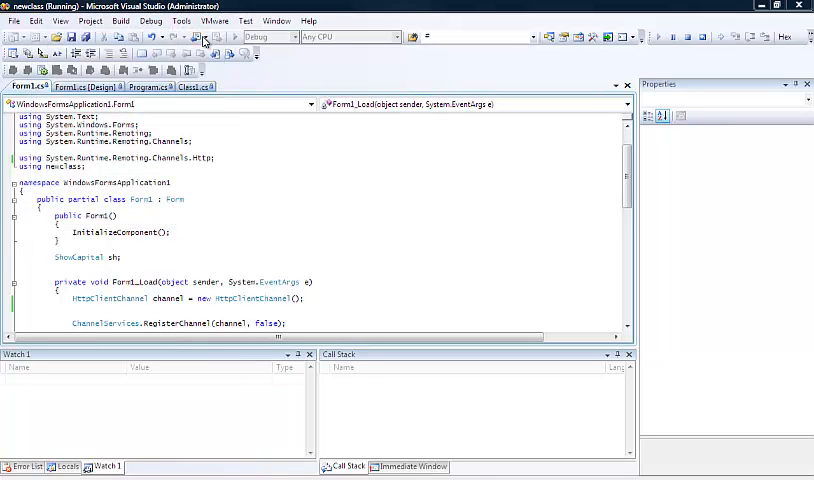